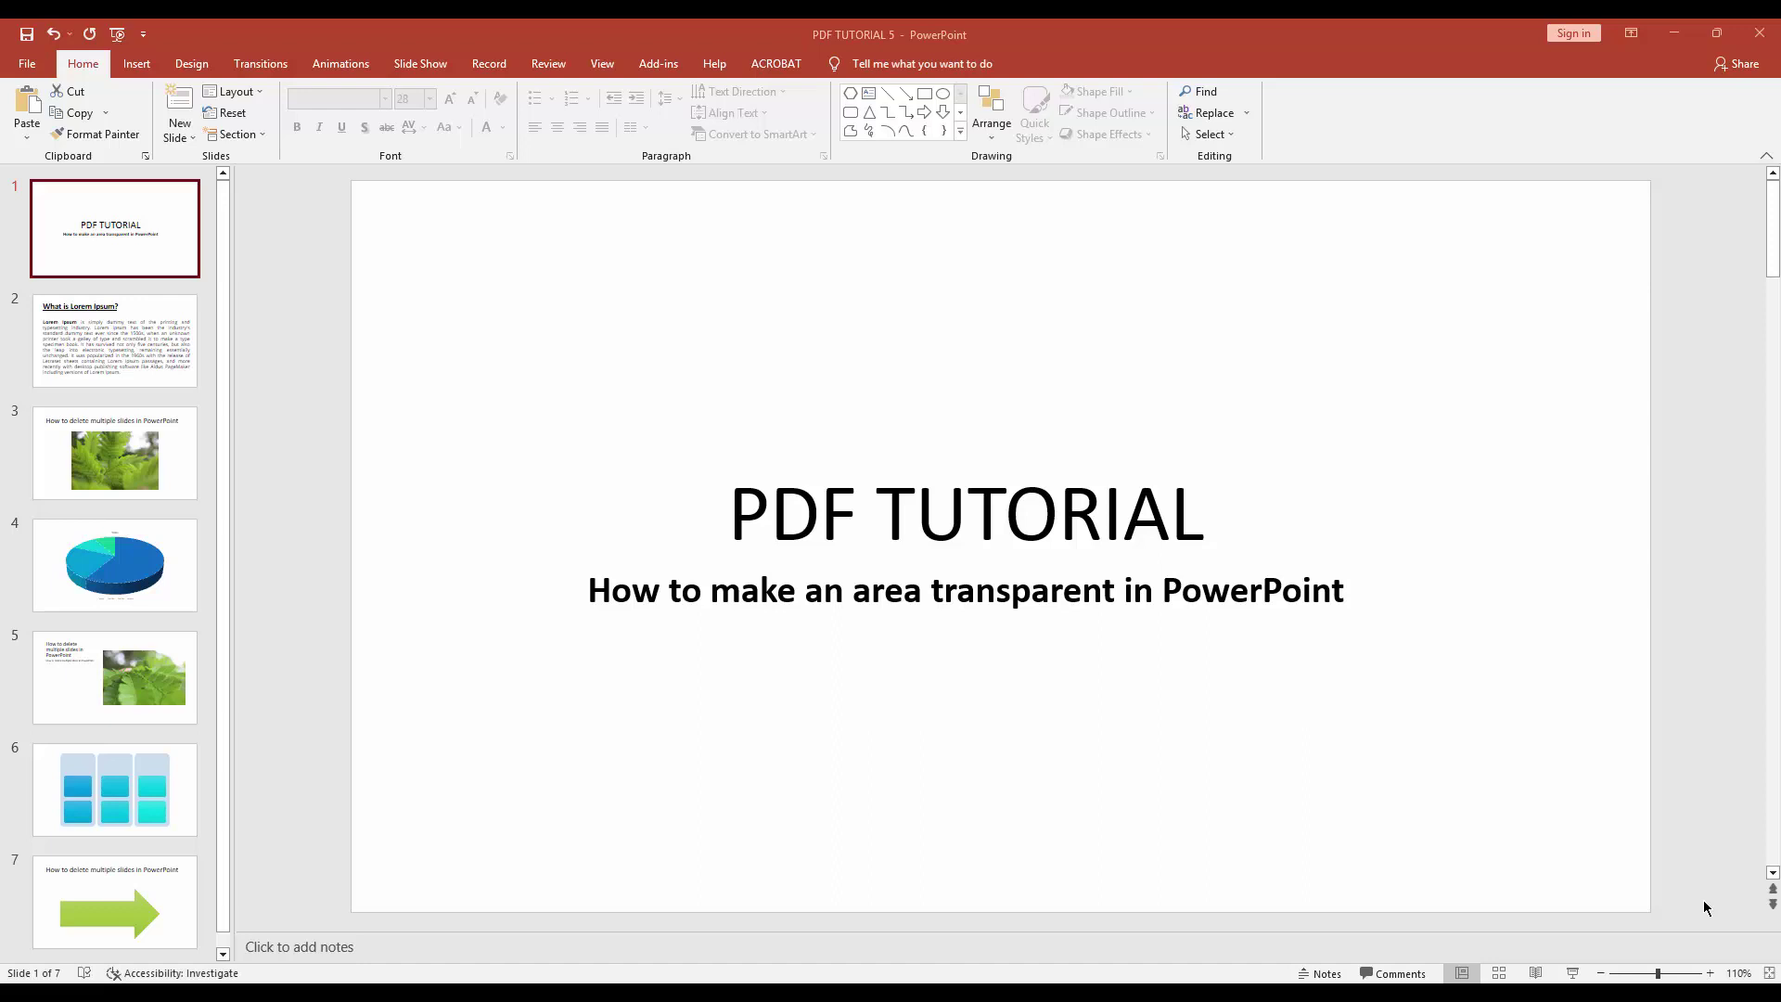
pyautogui.moveTo(184, 148)
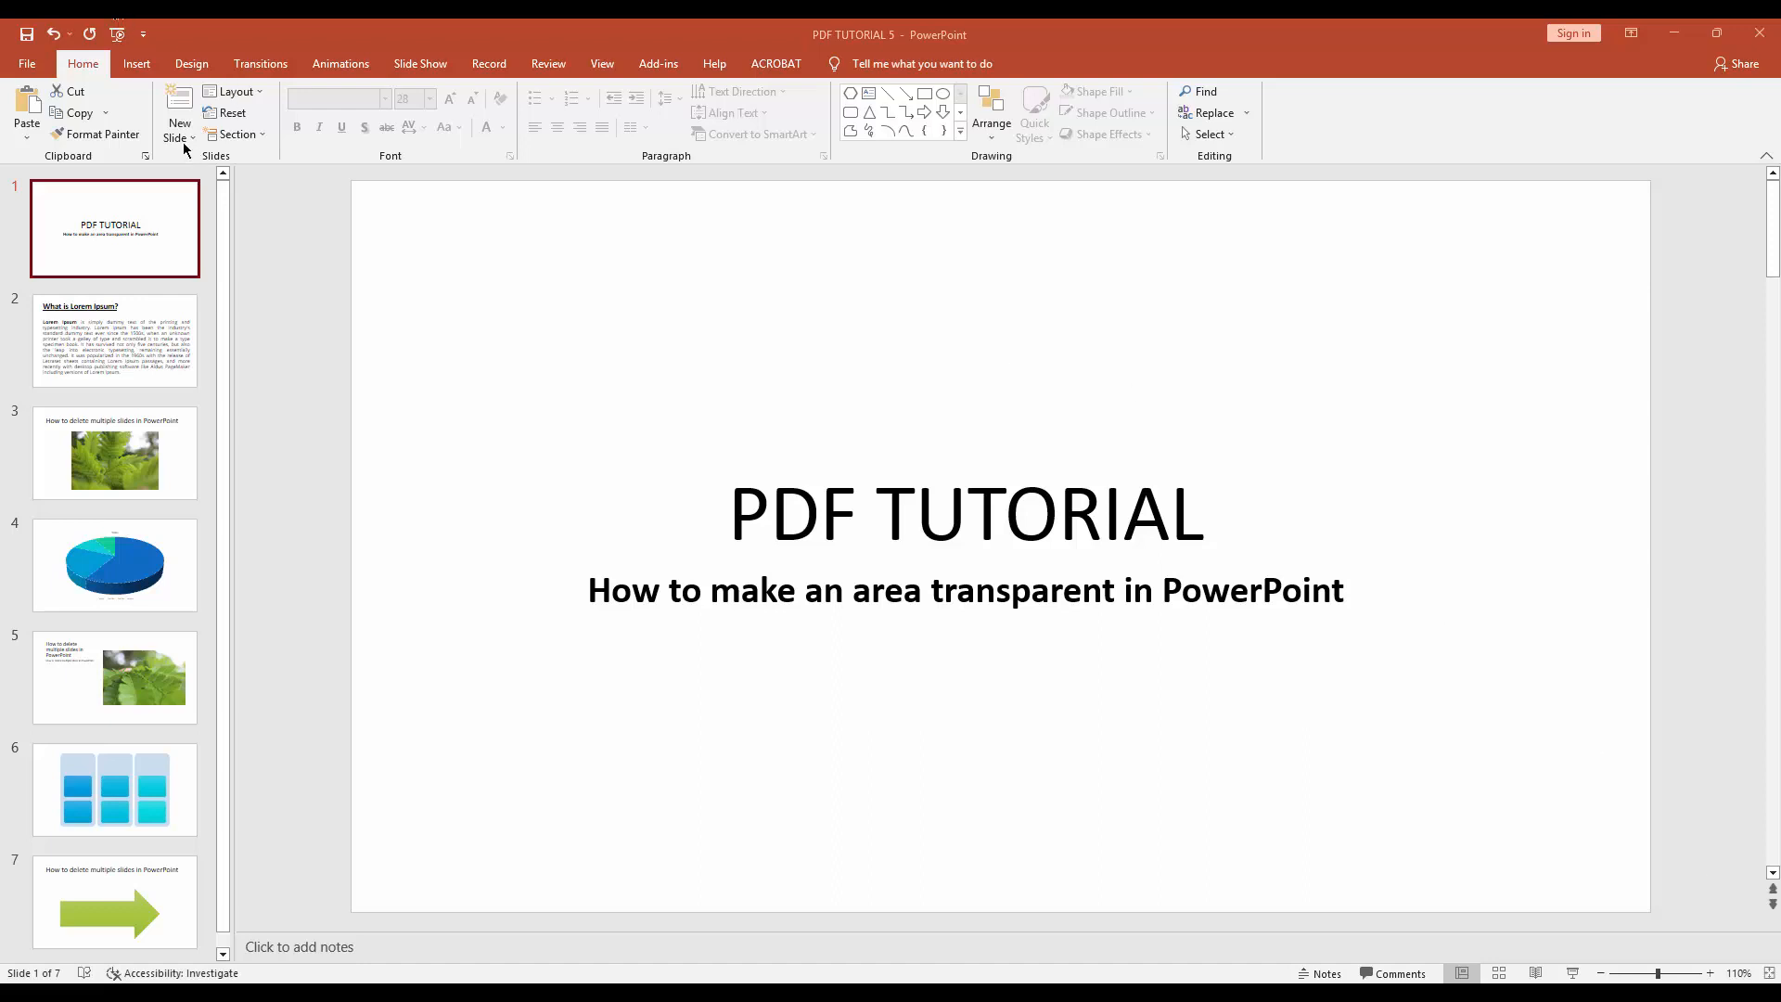
# Add a new blank slide after the title slide, making it slide 2 of 8.
pyautogui.click(178, 111)
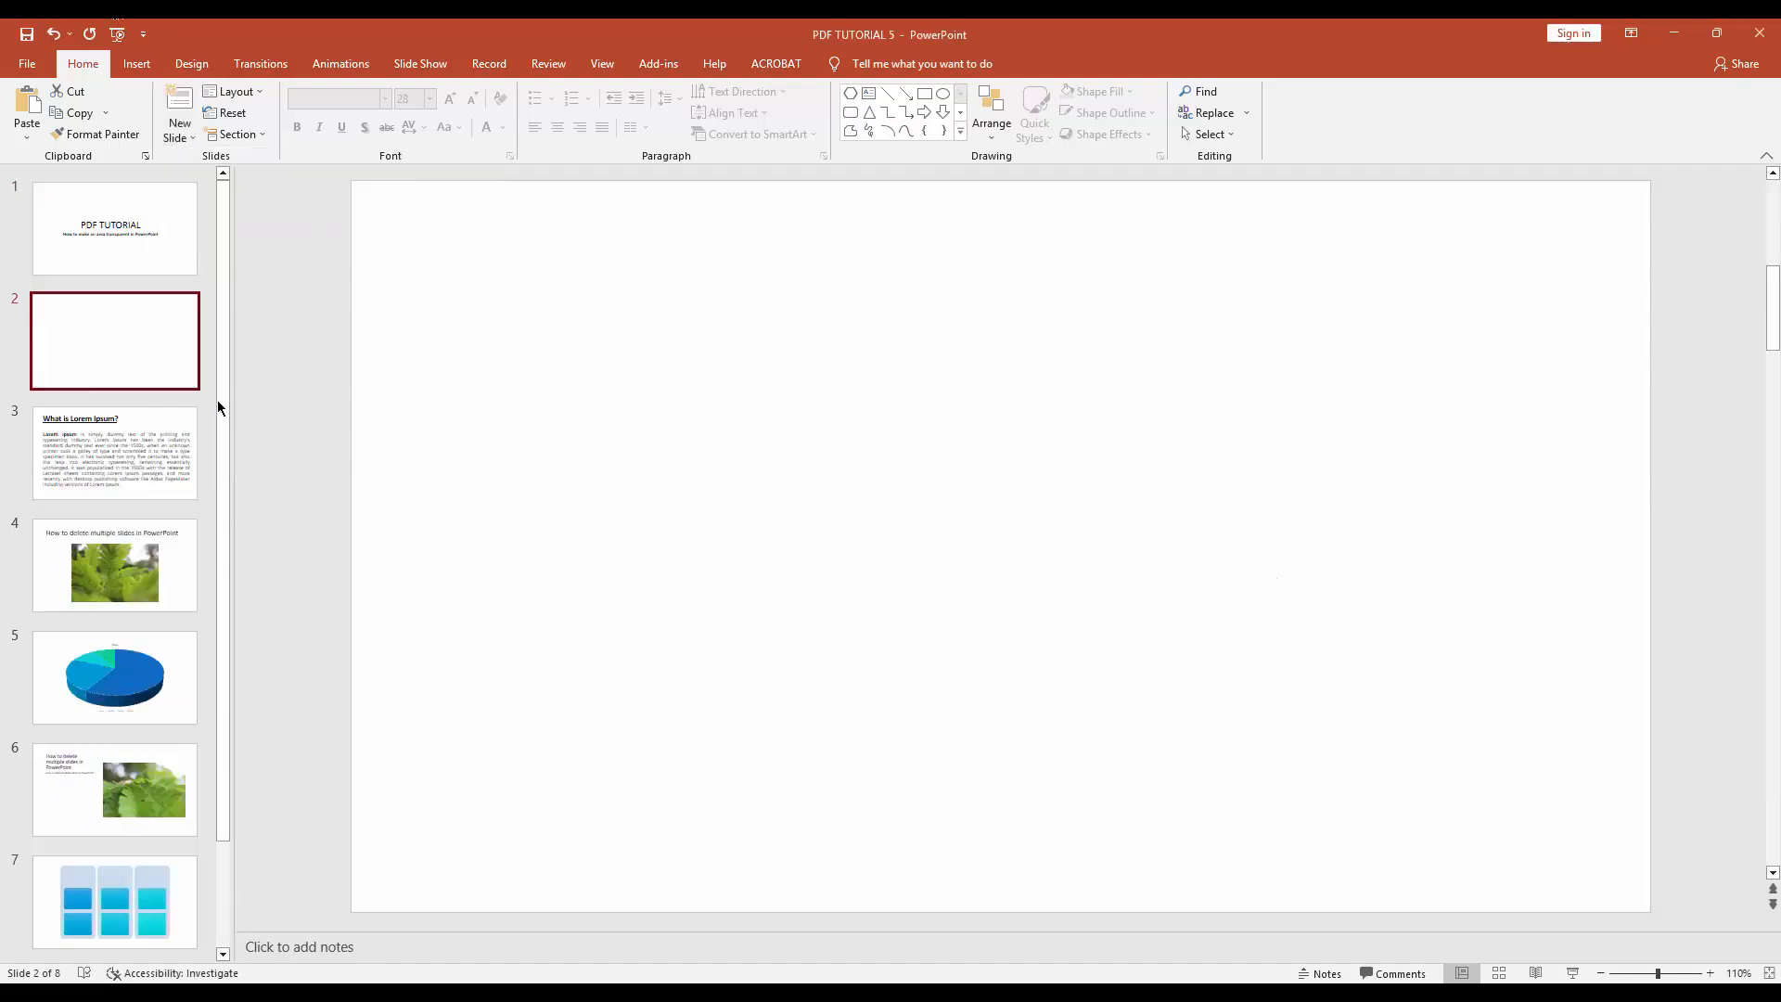
# Draw a blue rectangle covering the left half of the blank slide.
pyautogui.click(136, 63)
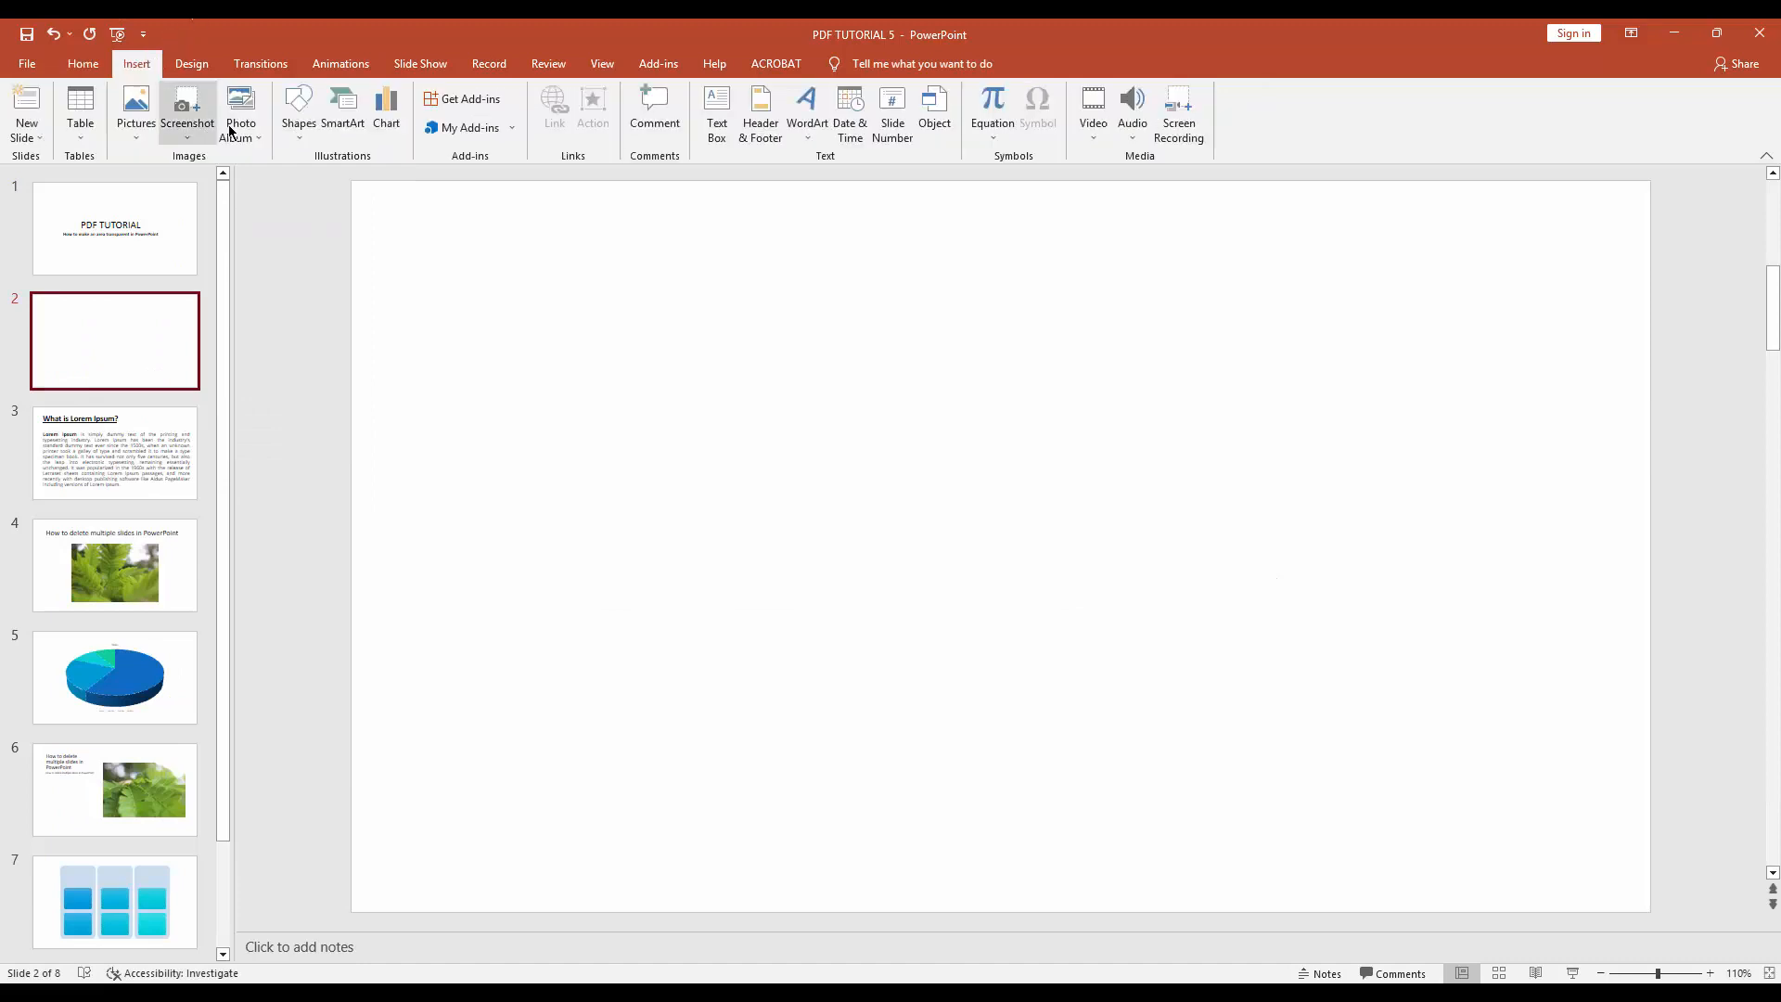
pyautogui.click(297, 110)
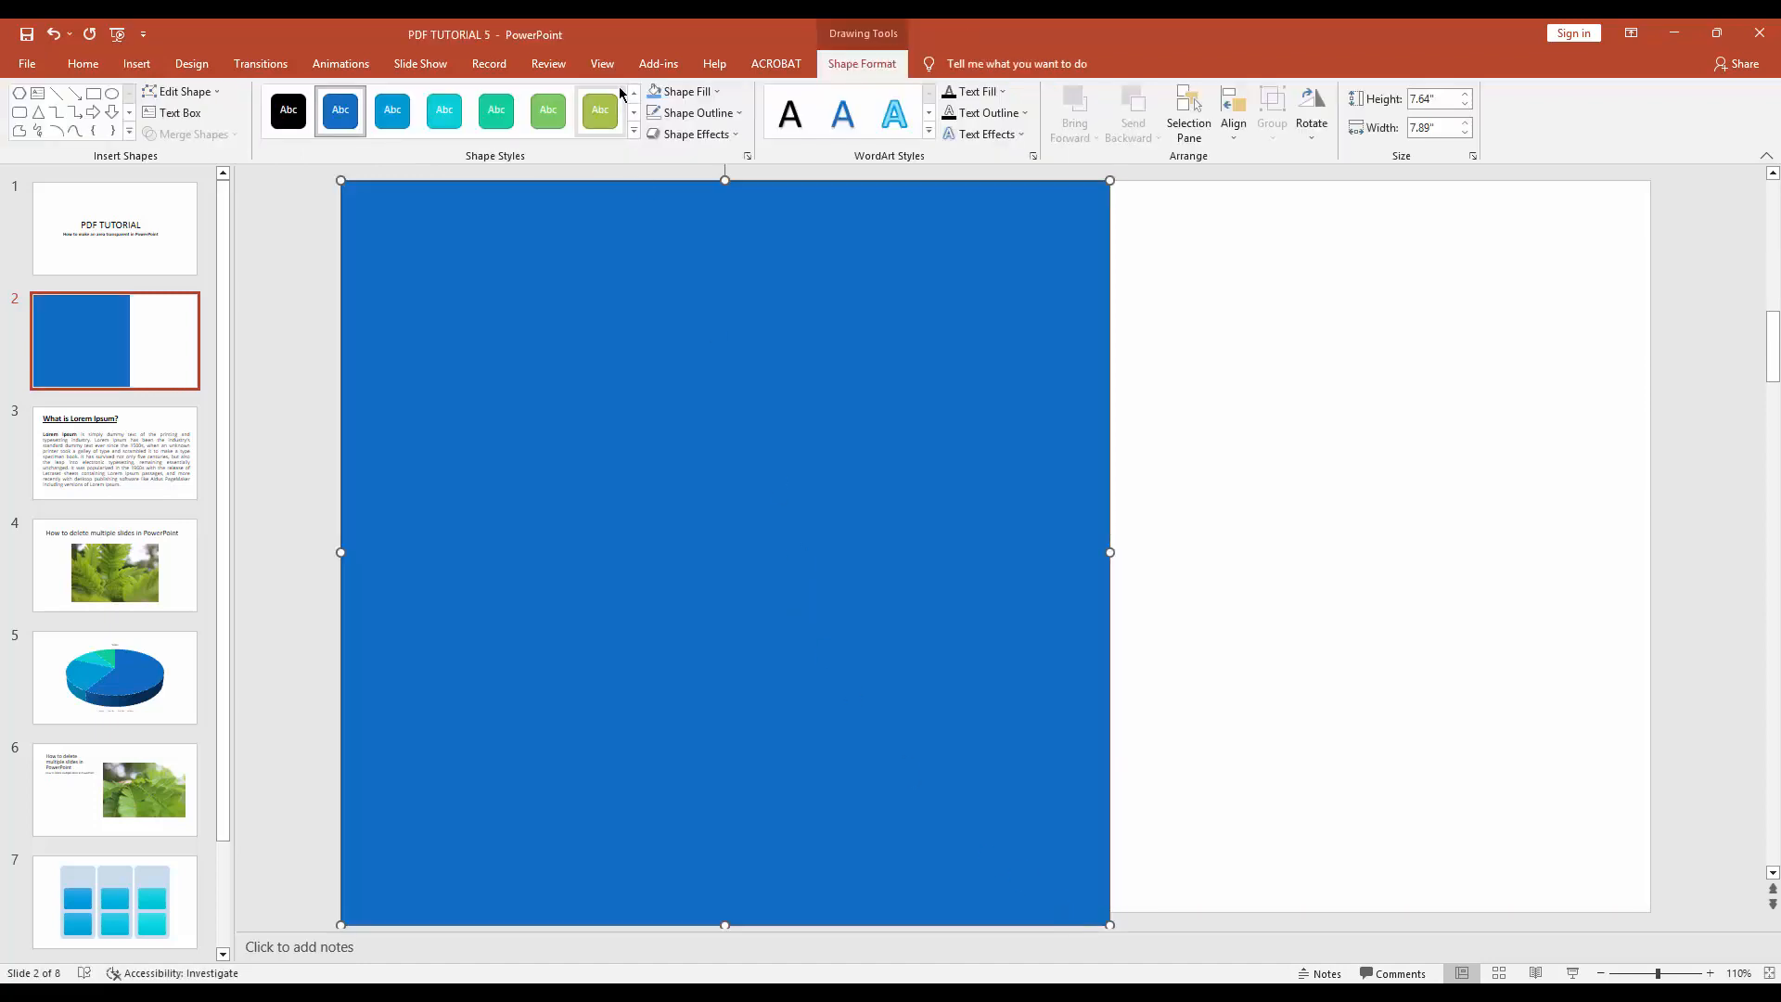
pyautogui.moveTo(831, 88)
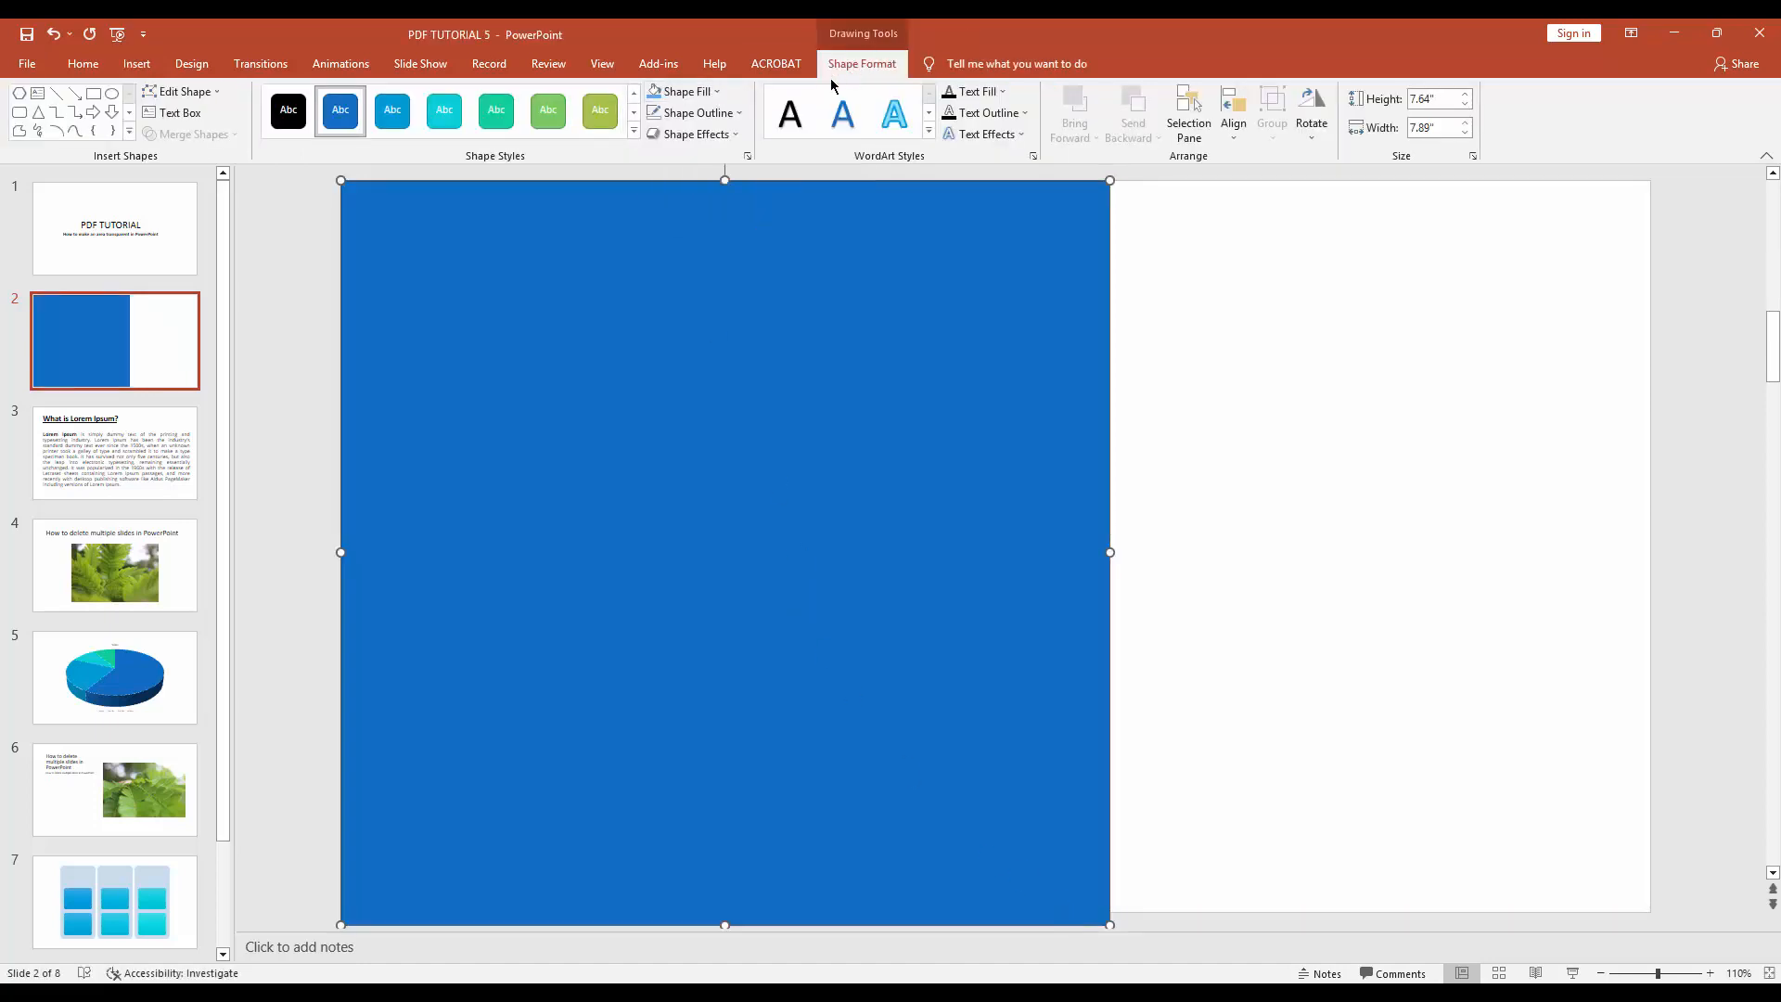
# Fill the rectangle with Dark Blue from the Standard Colors.
pyautogui.click(681, 93)
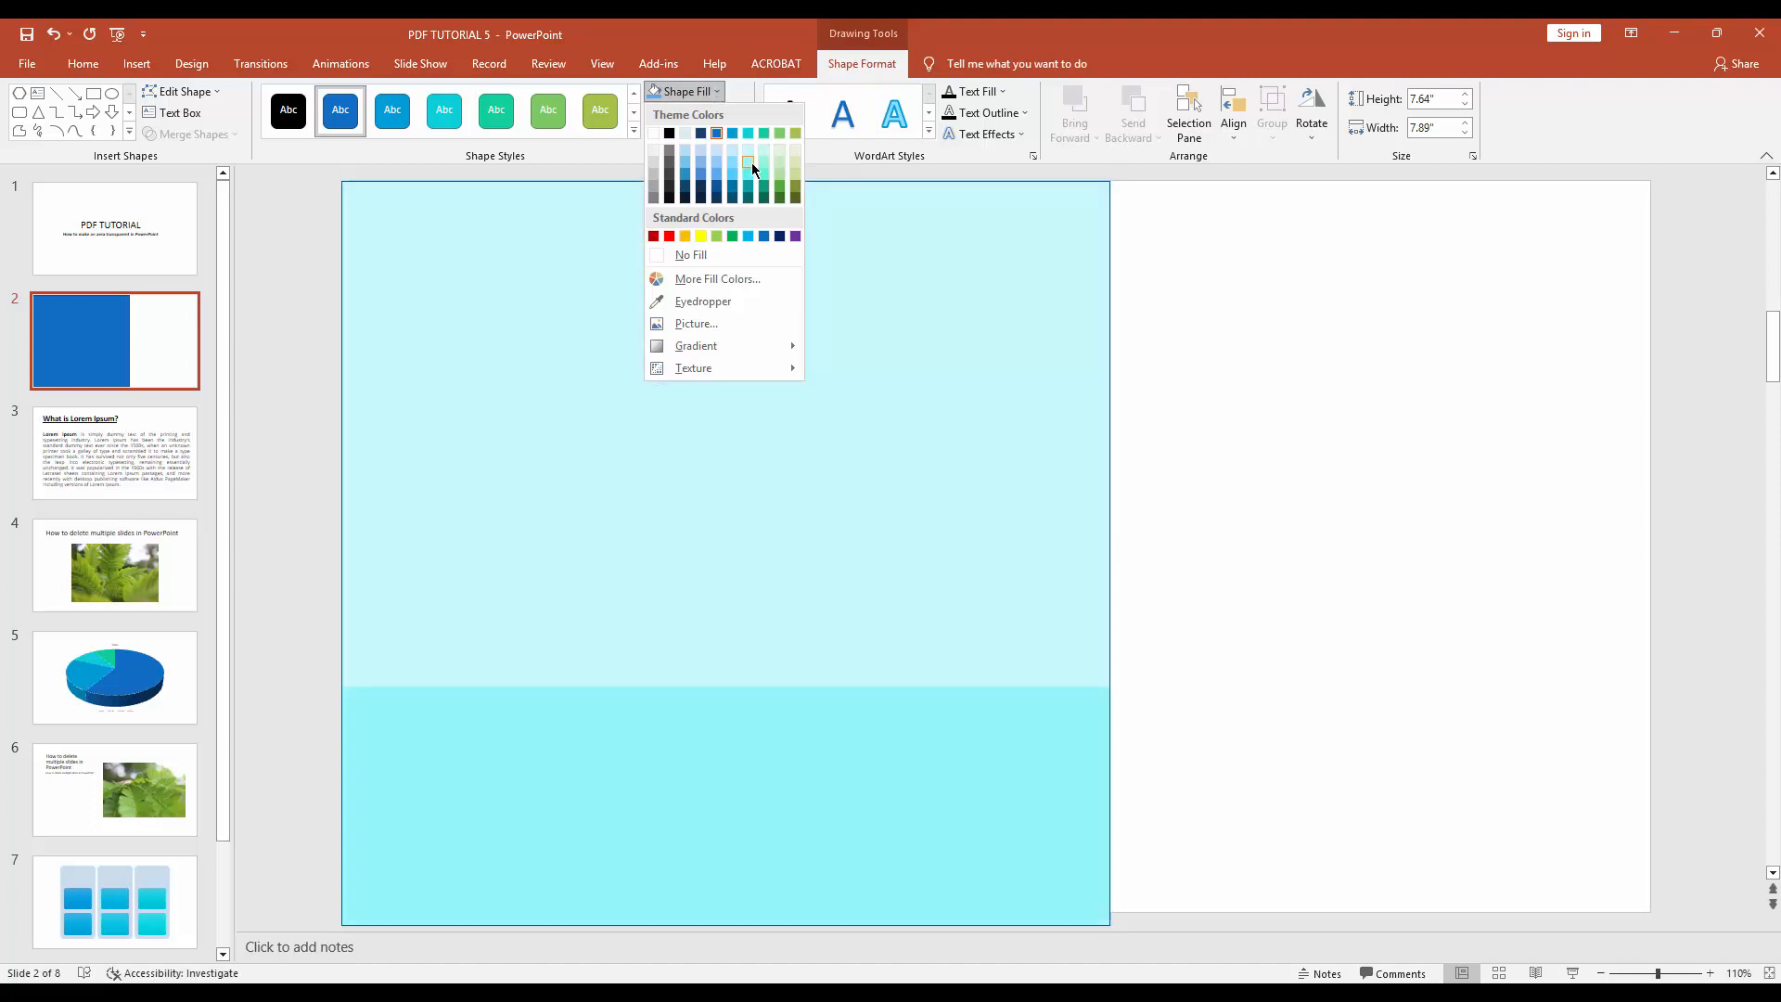
pyautogui.click(700, 236)
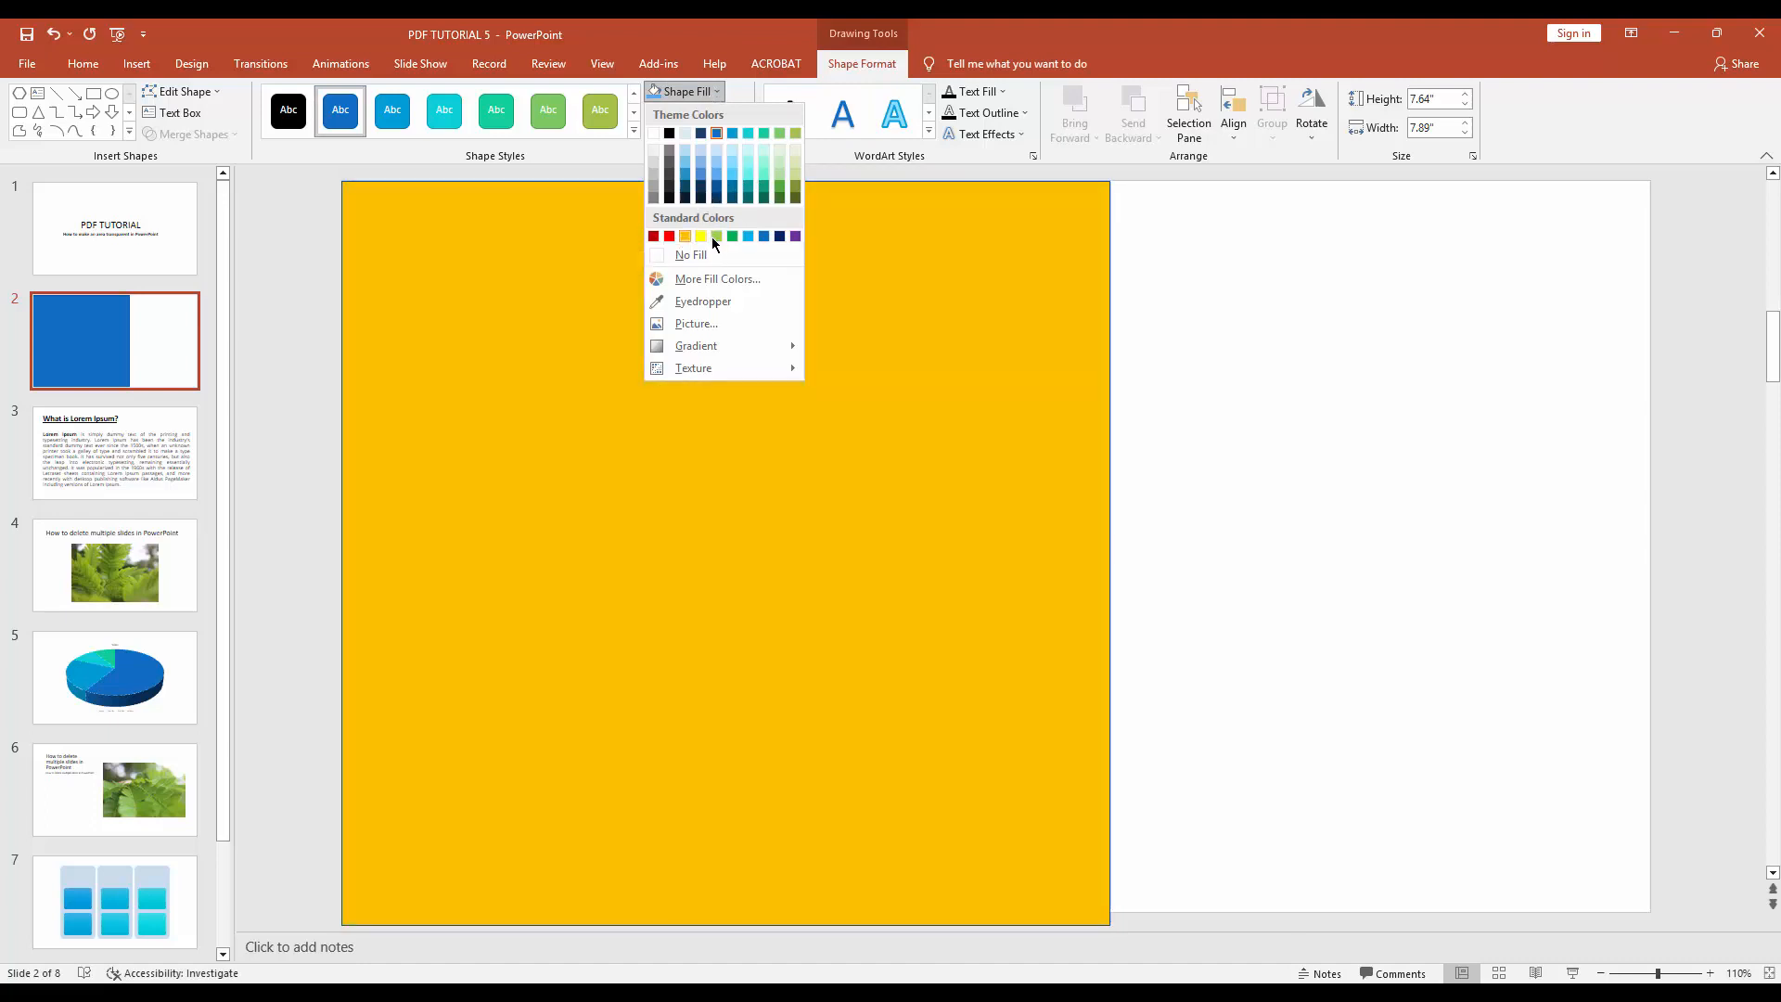
pyautogui.click(778, 236)
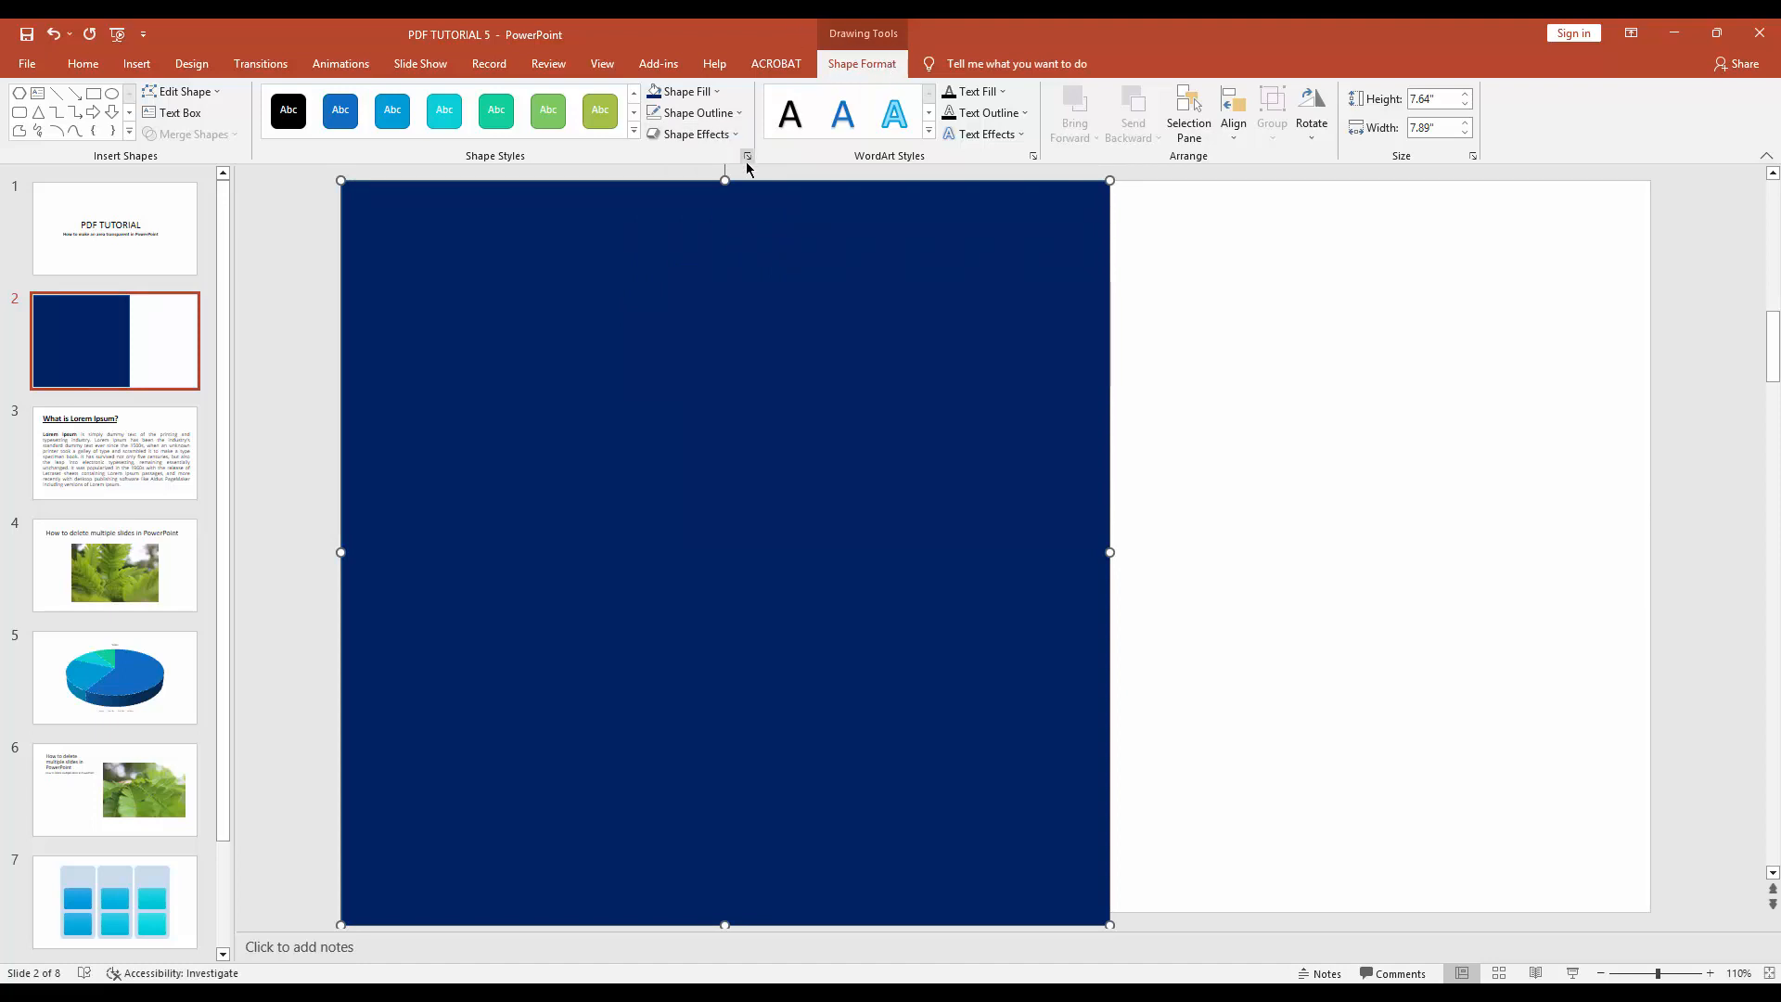
# Show the Format Shape pane for the rectangle, browsing Effects and returning to Fill & Line.
pyautogui.click(746, 155)
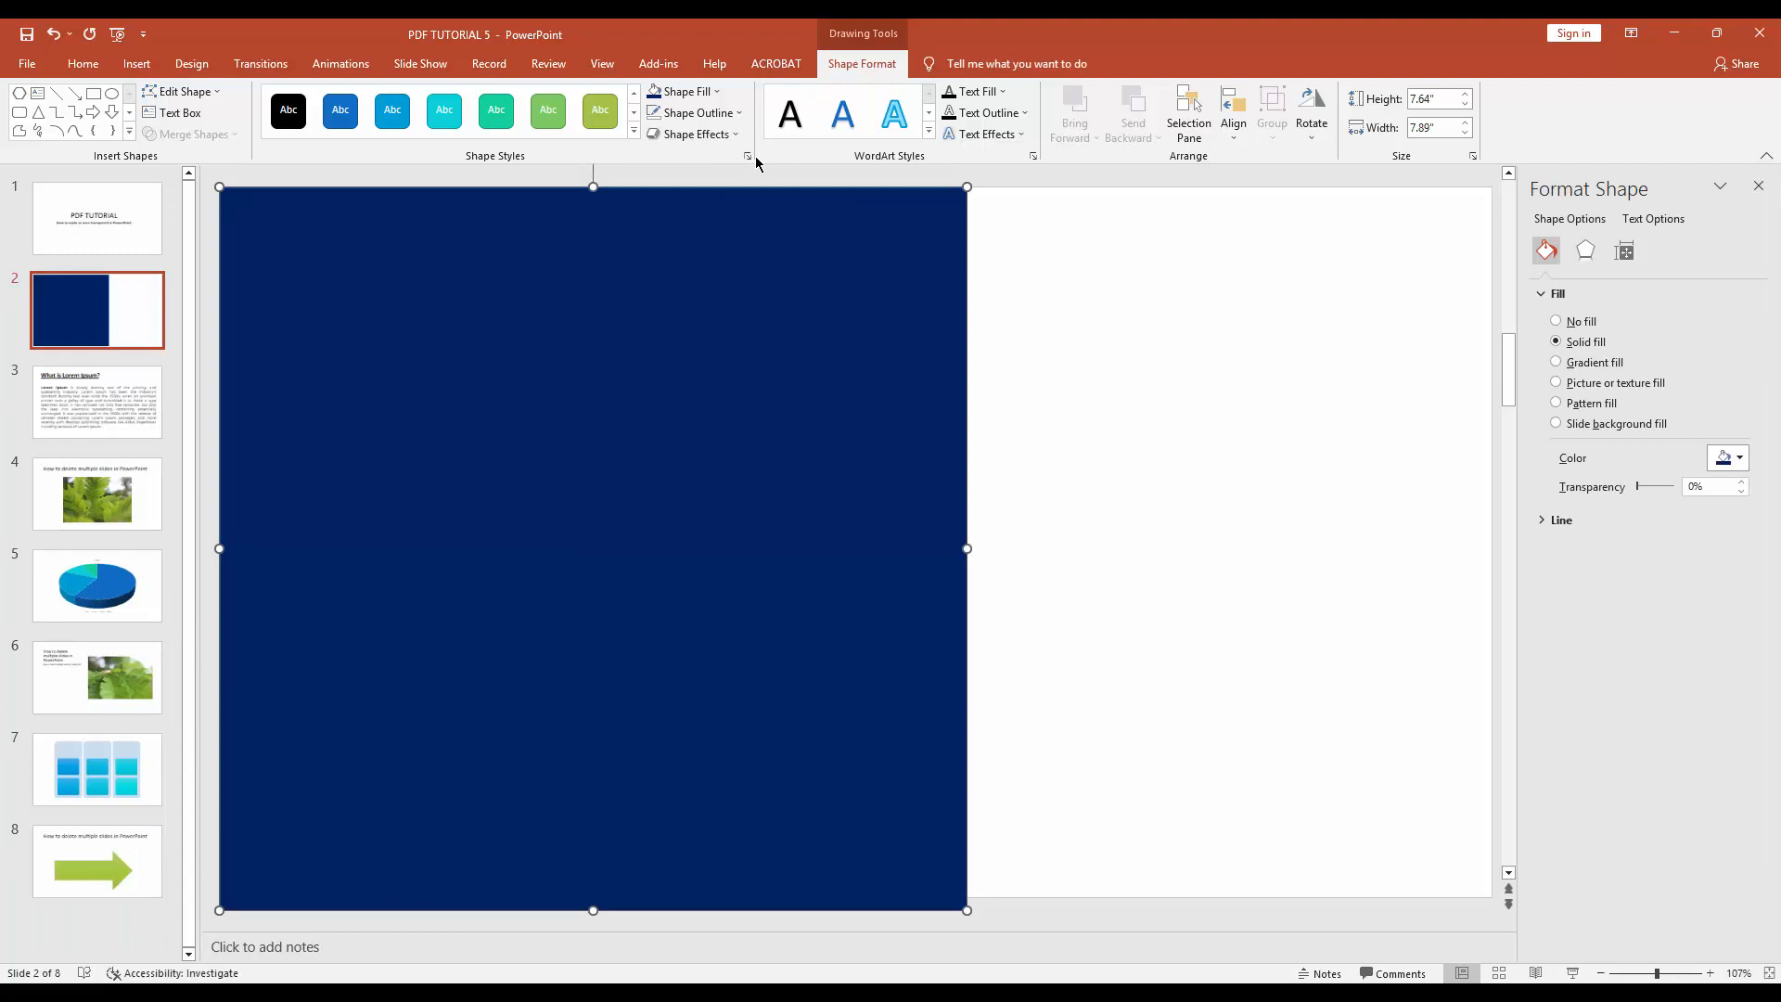
pyautogui.click(1584, 250)
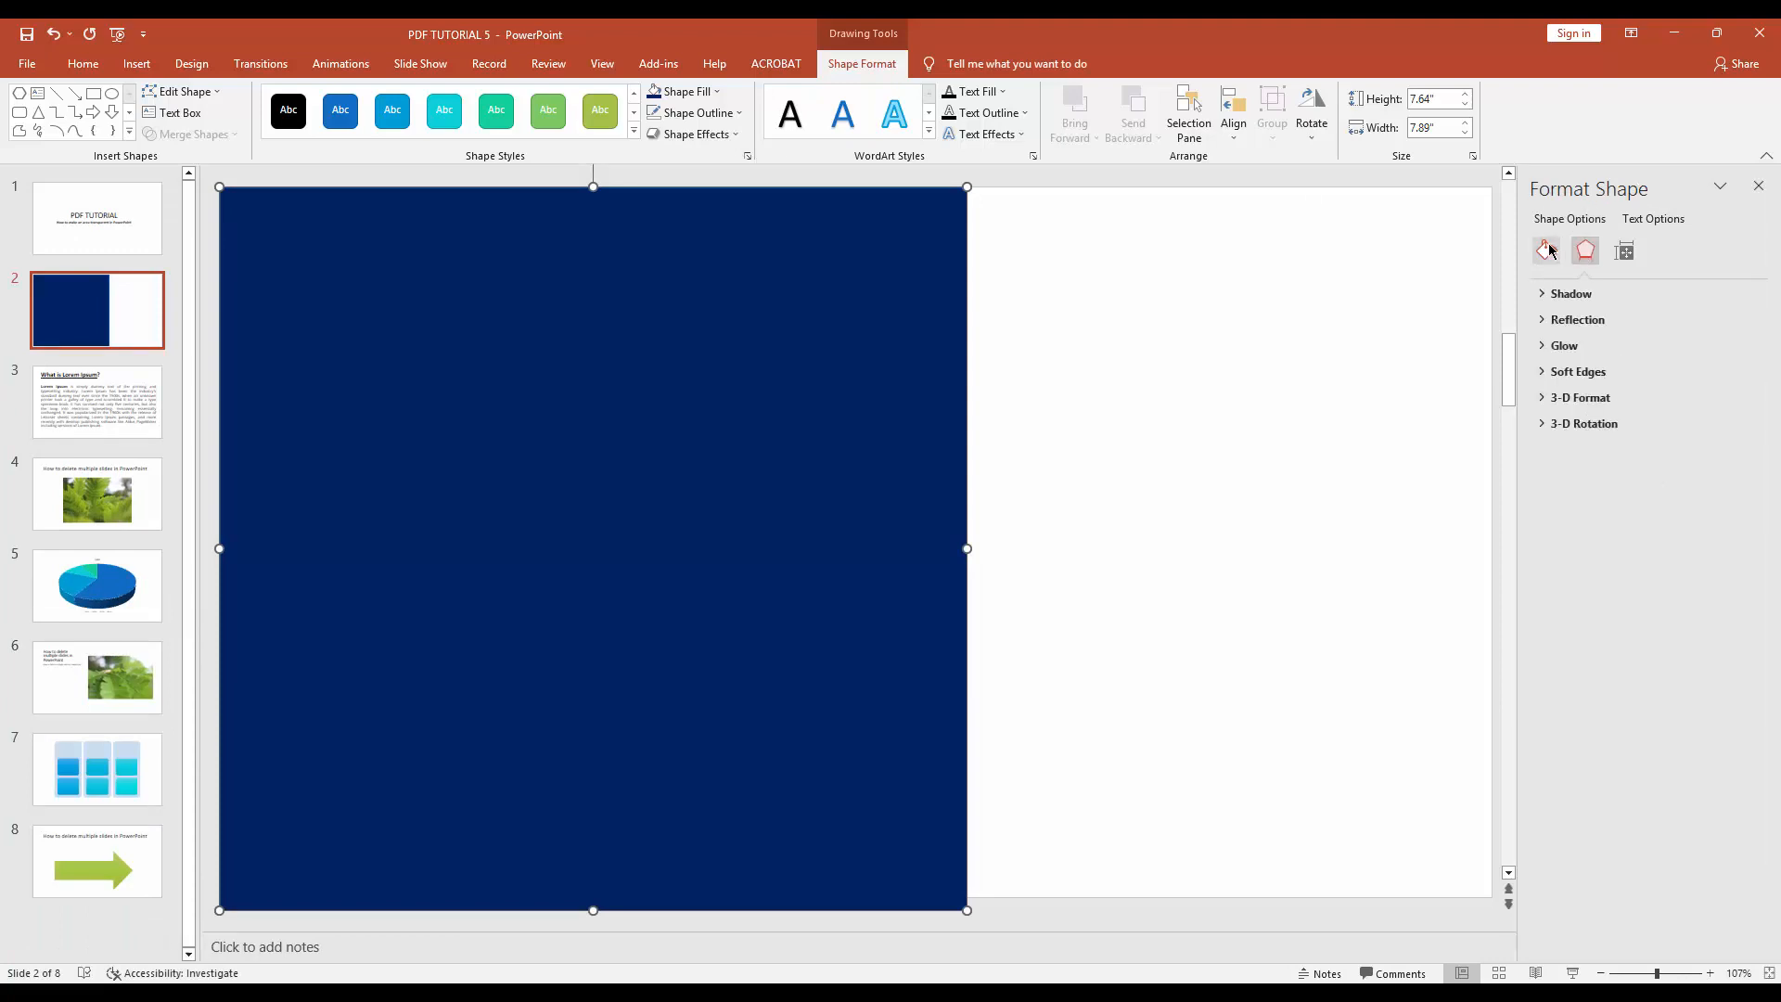
pyautogui.click(1545, 251)
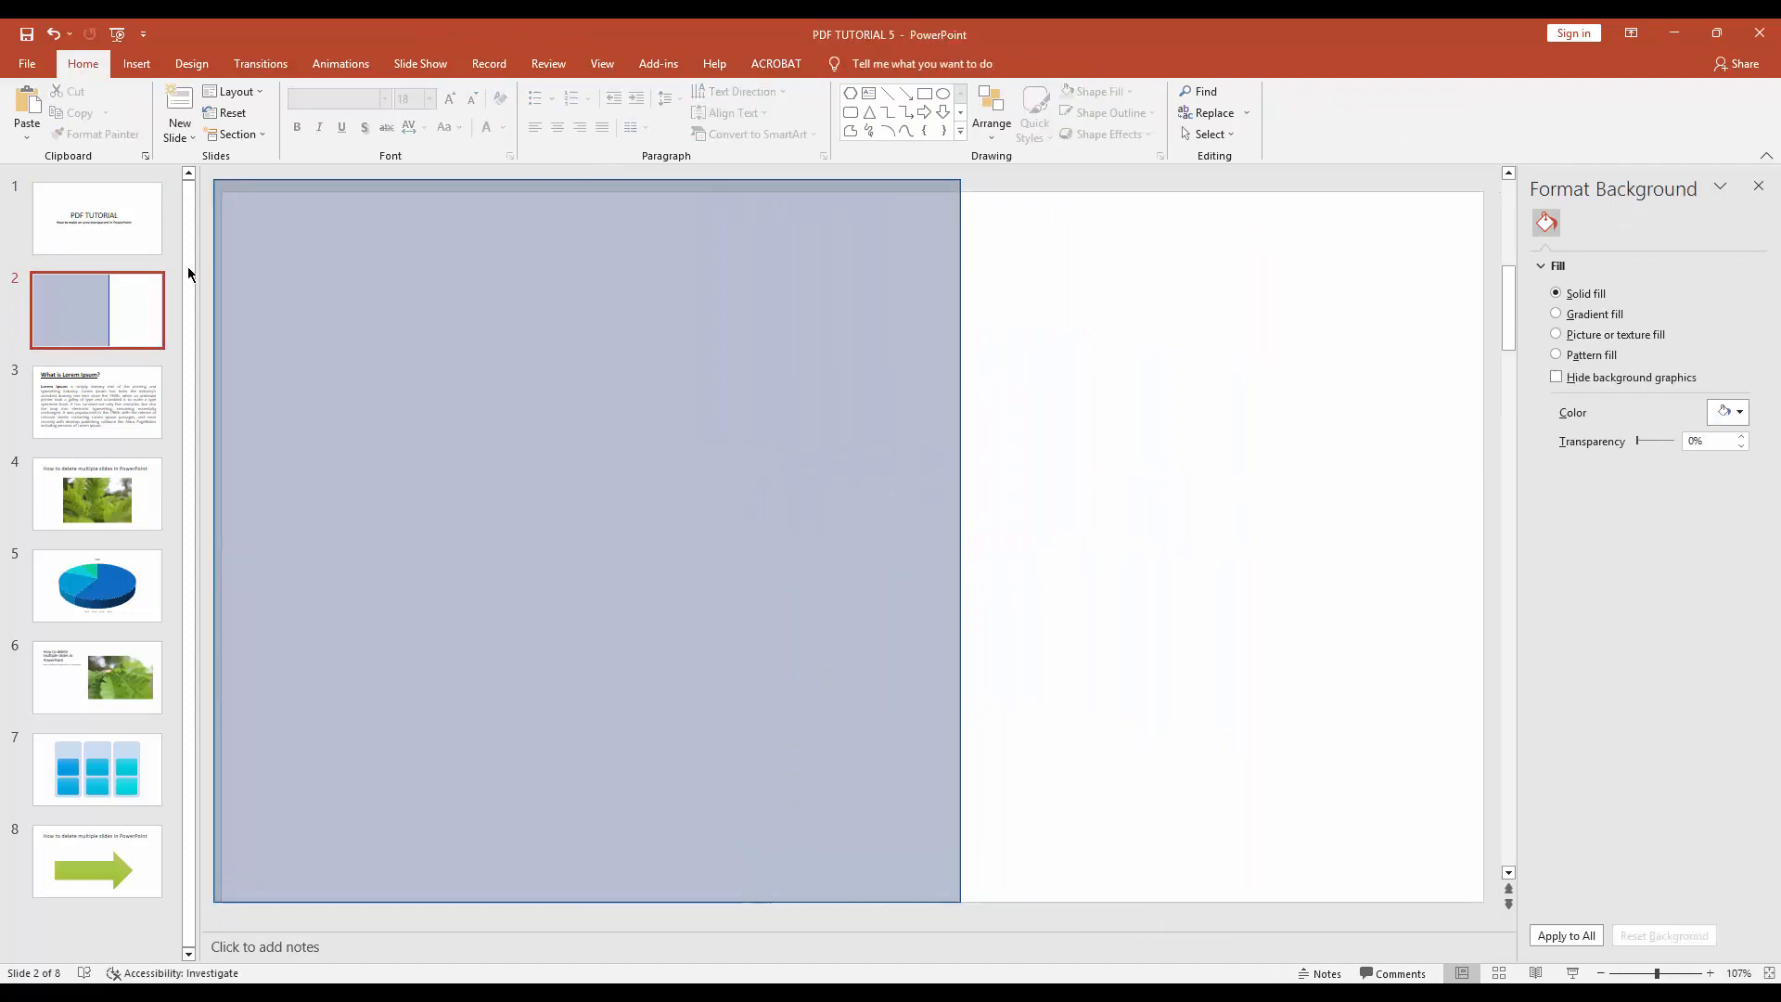
pyautogui.moveTo(827, 430)
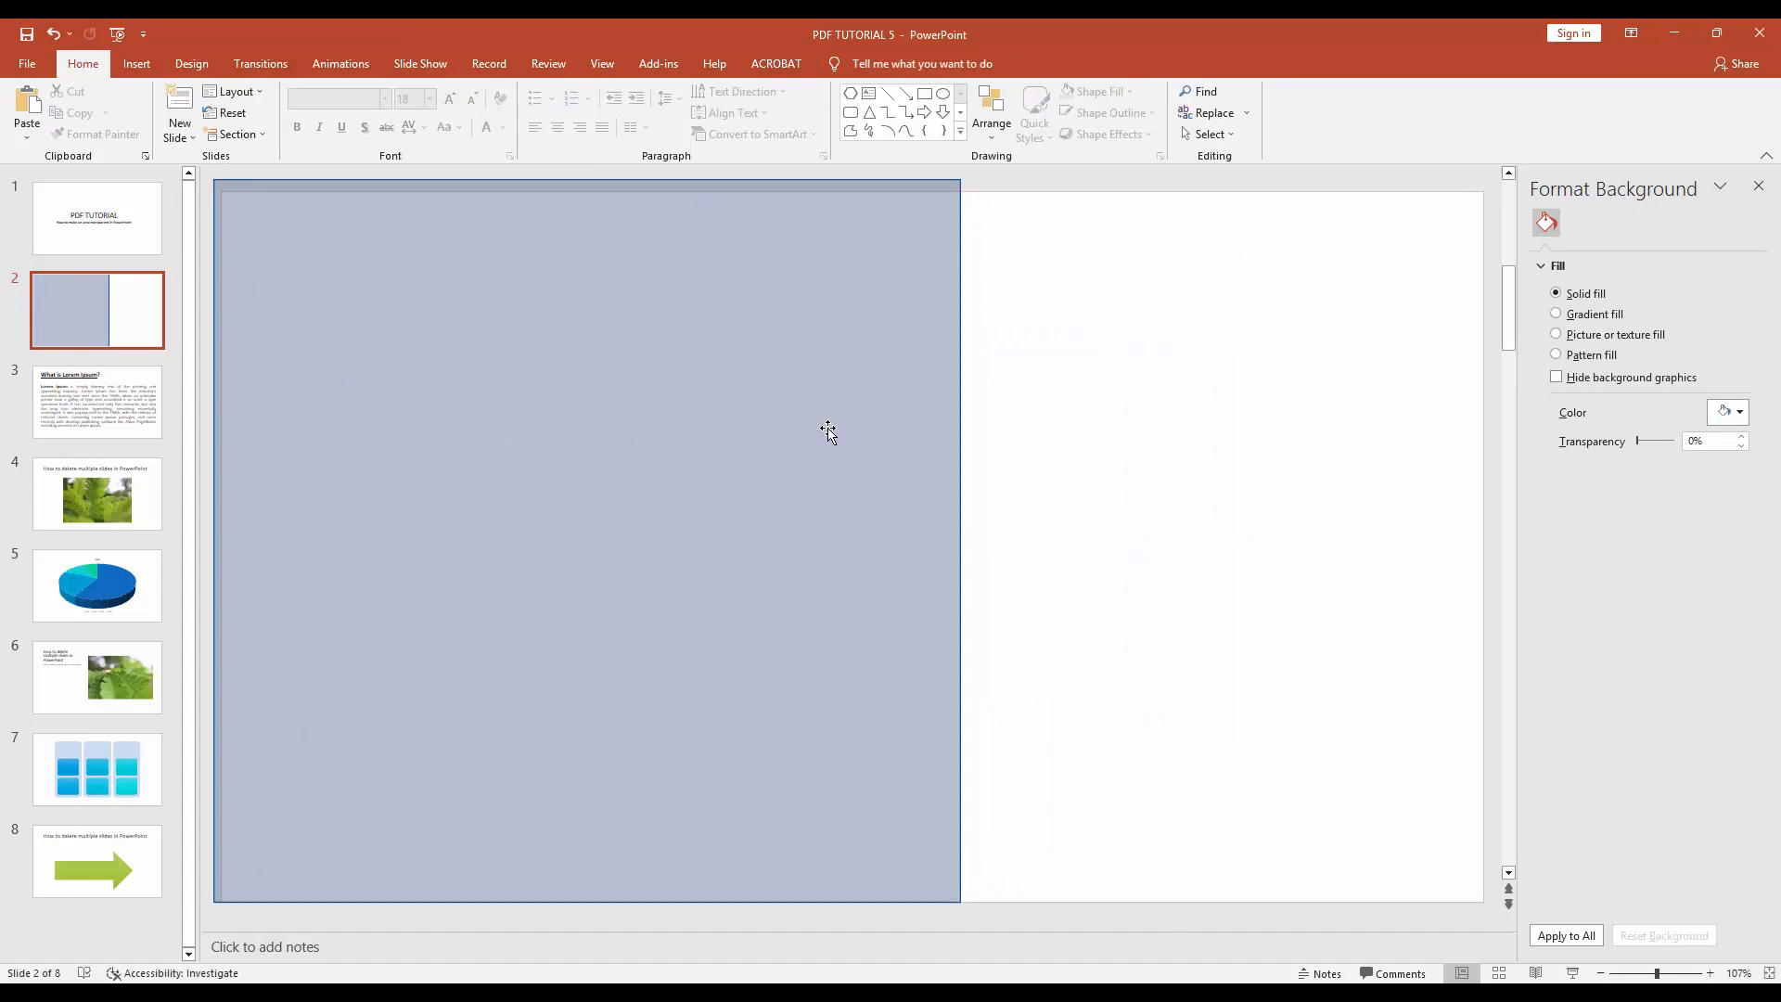
pyautogui.moveTo(813, 414)
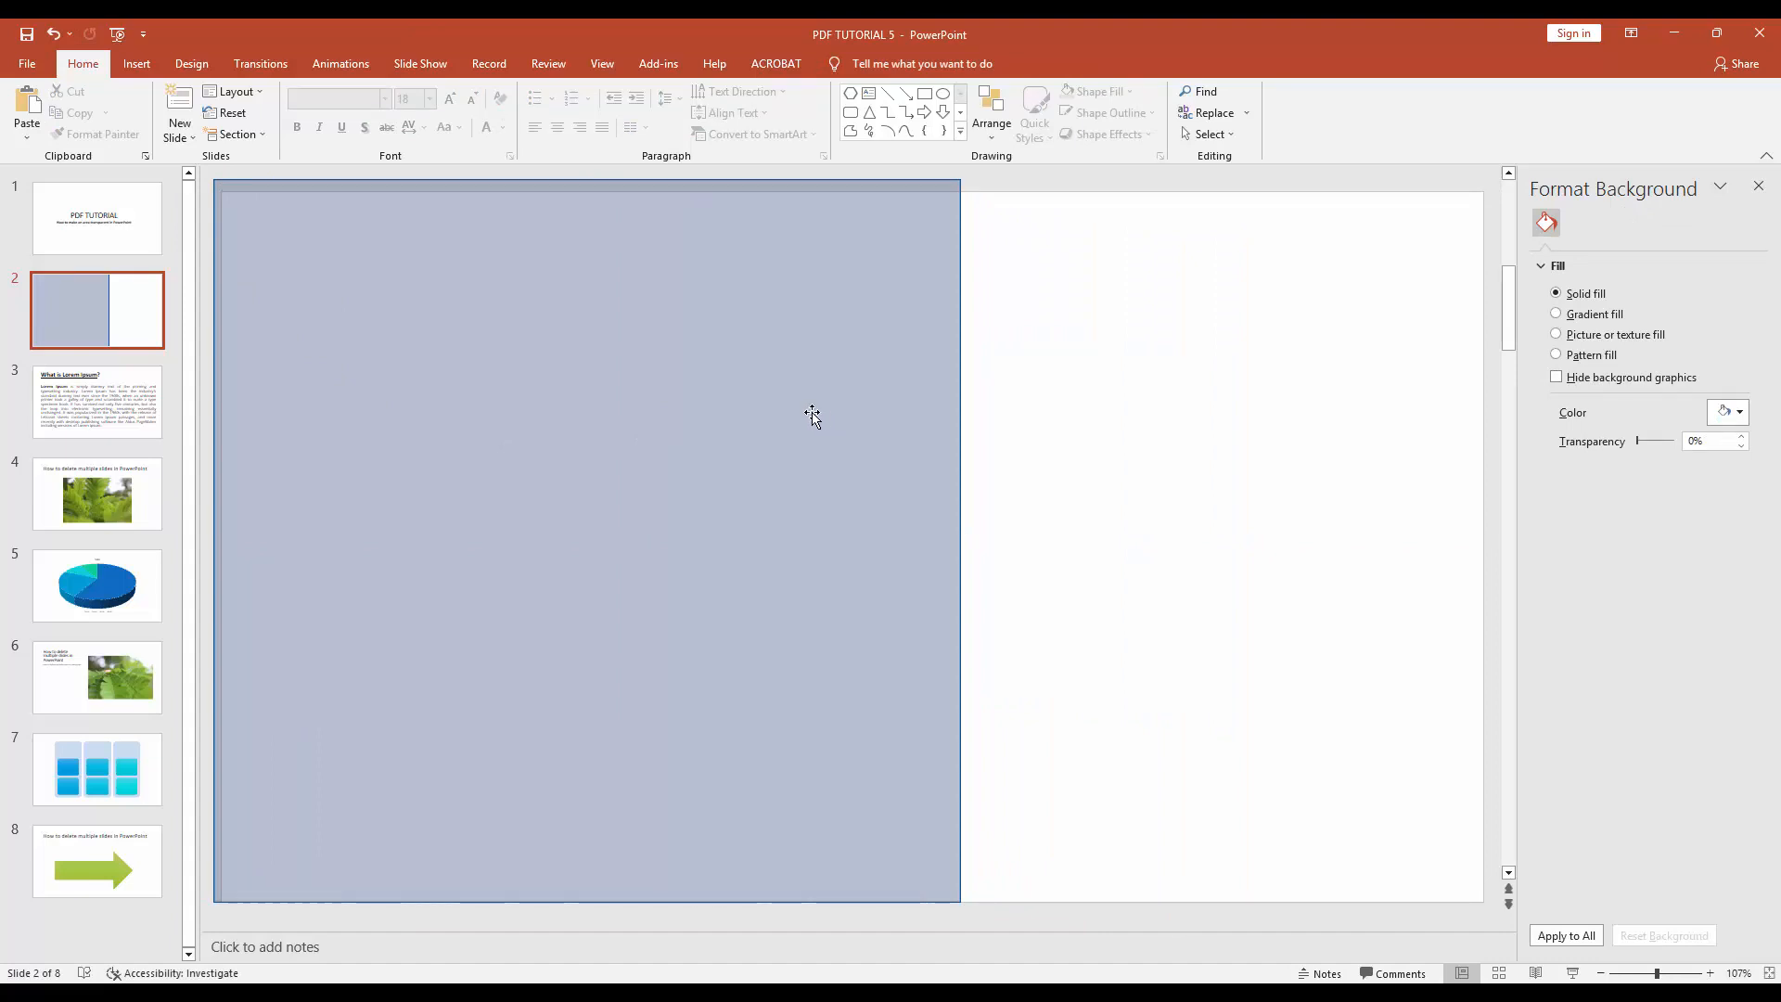